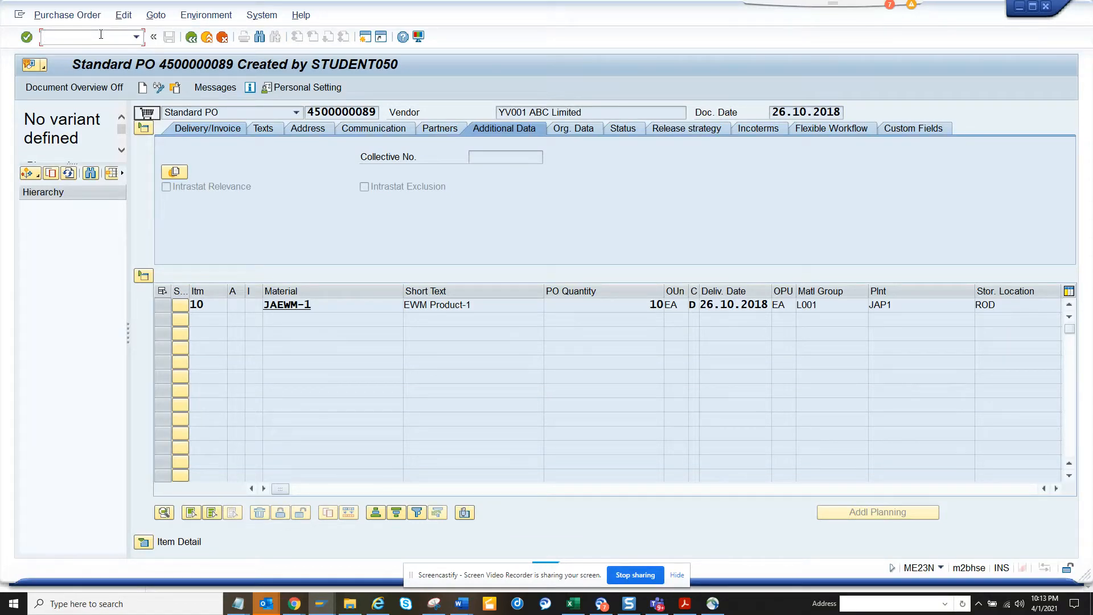
Start transaction SE11 with /nse11 to reach the ABAP Dictionary initial screen
{"action": "type", "text": "/n"}
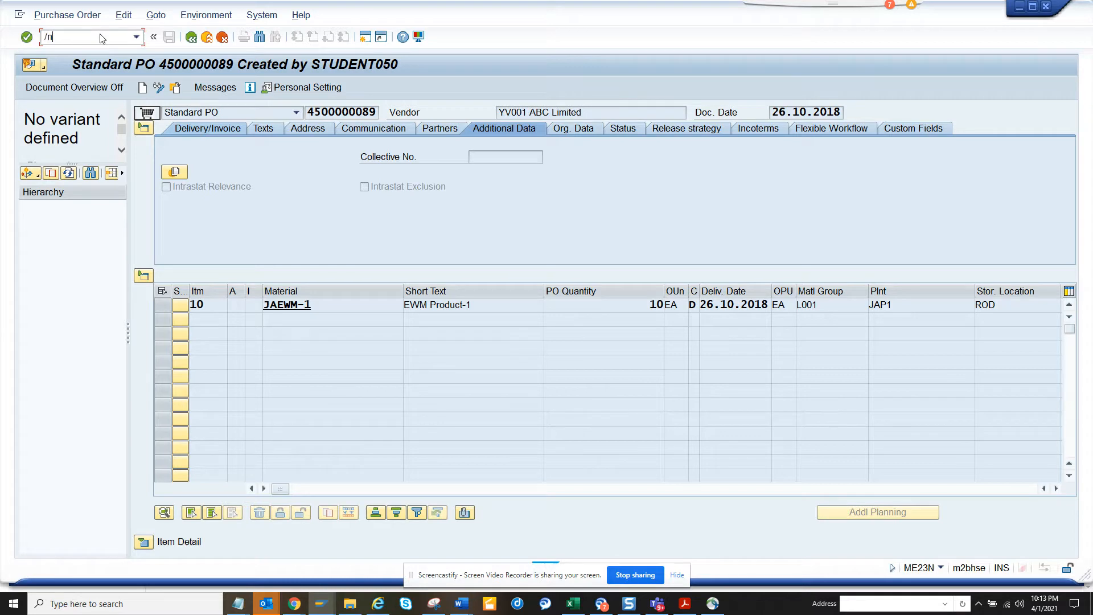
{"action": "type", "text": "se"}
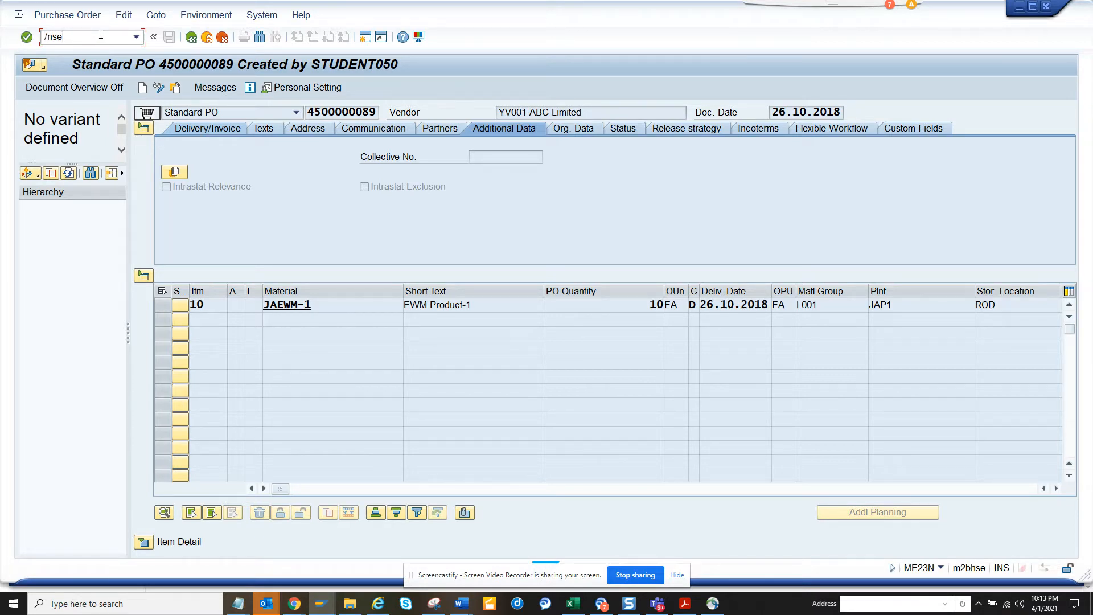
{"action": "type", "text": "11"}
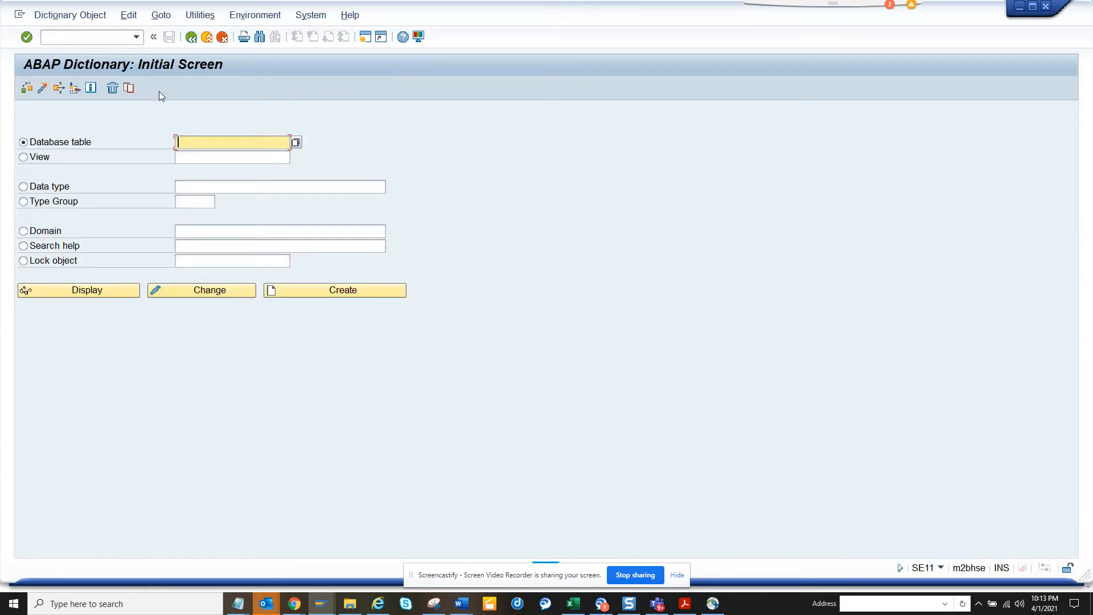
Display the KONV database table definition, marked obsolete in favour of PRCD_ELEMENTS
{"action": "type", "text": "konv"}
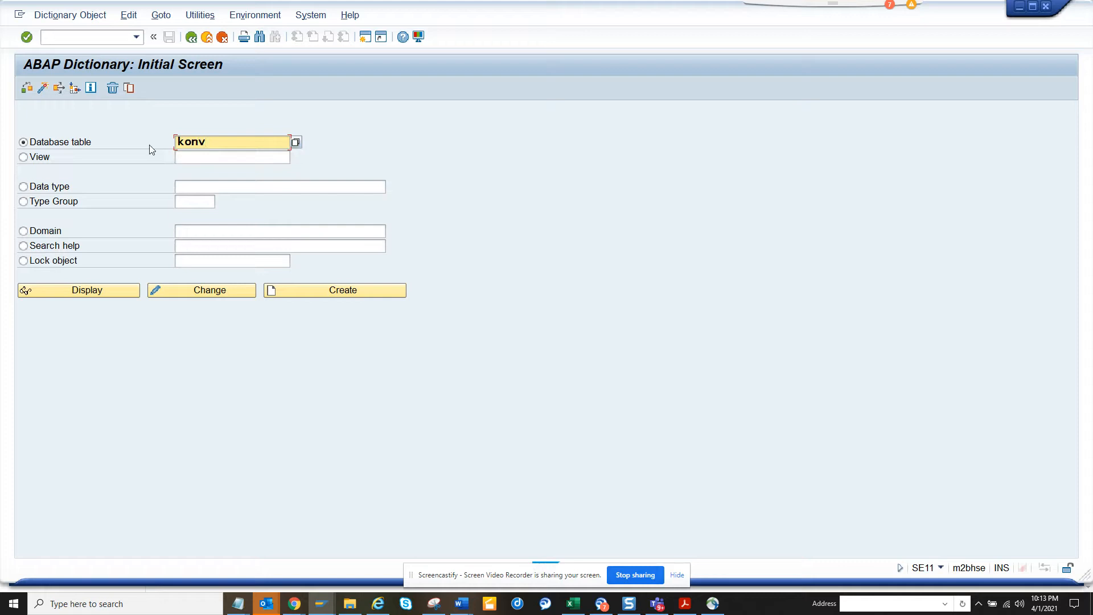
{"action": "left_click", "coordinate": [78, 290]}
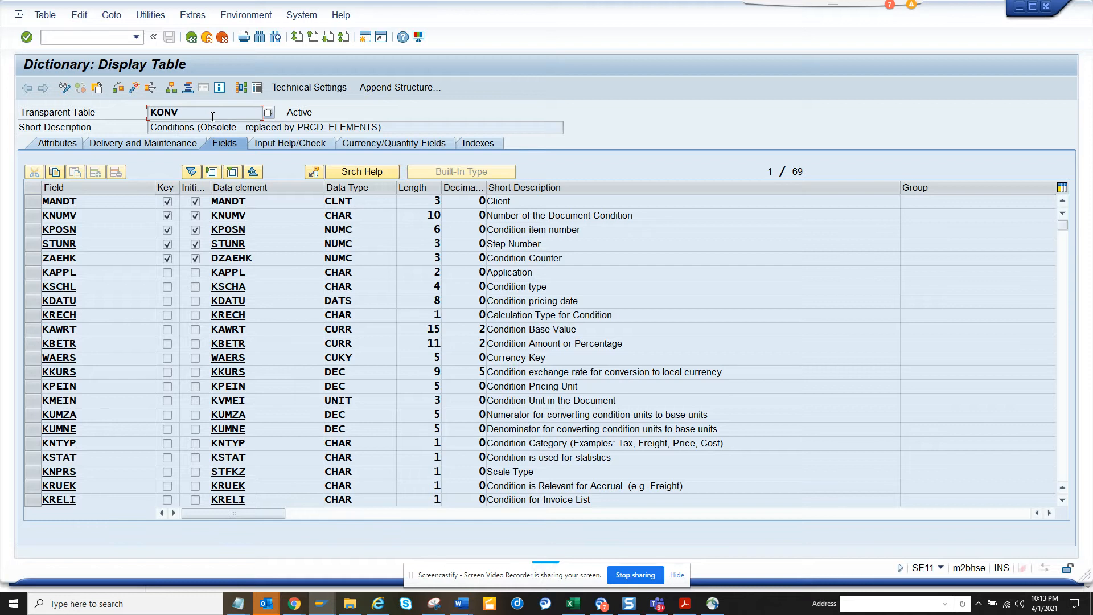
{"action": "mouse_move", "coordinate": [373, 127]}
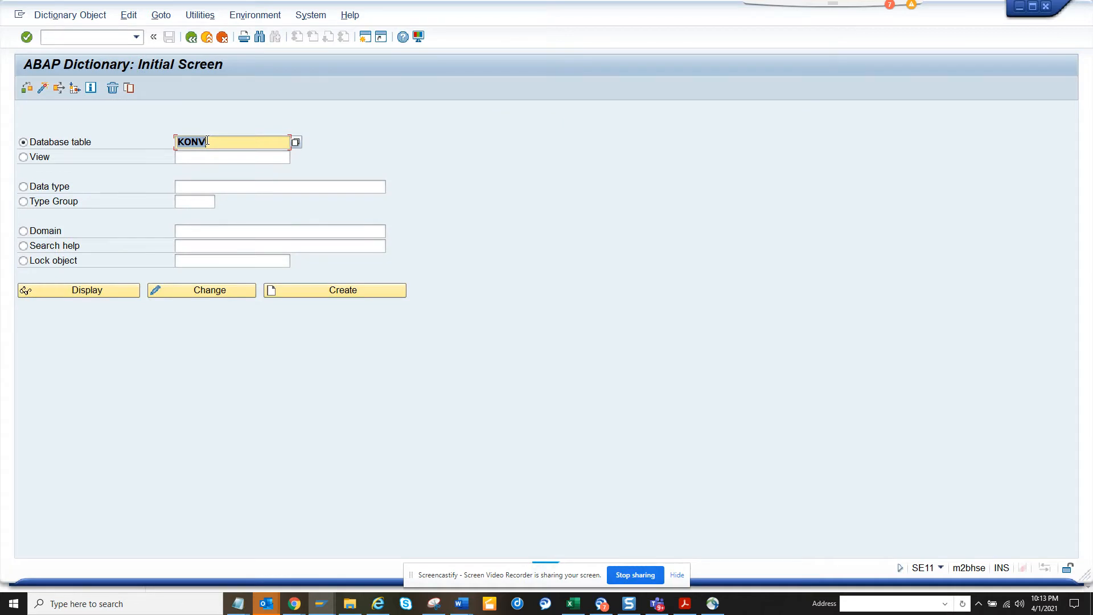
Display table PRCD_ELEMENTS and launch its where-used list
{"action": "left_click", "coordinate": [78, 290]}
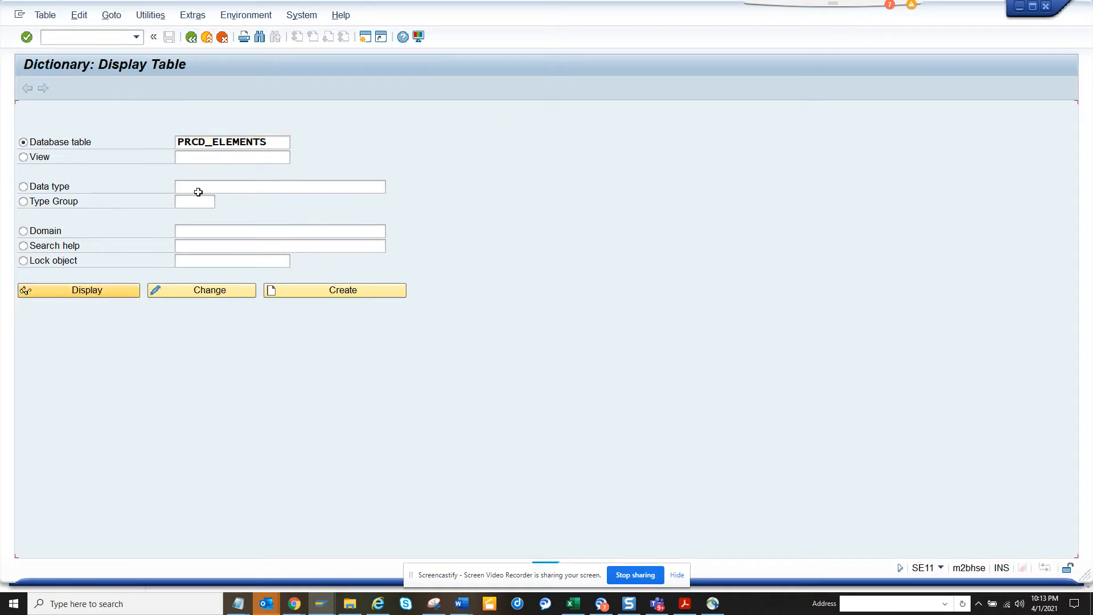
{"action": "left_click", "coordinate": [78, 290]}
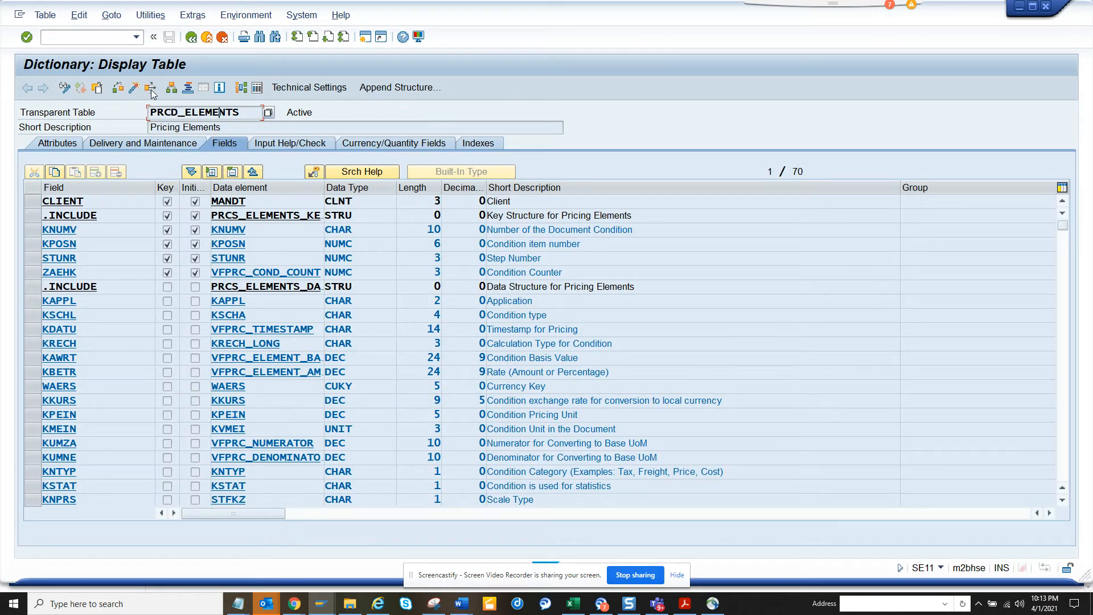
{"action": "left_click", "coordinate": [150, 94]}
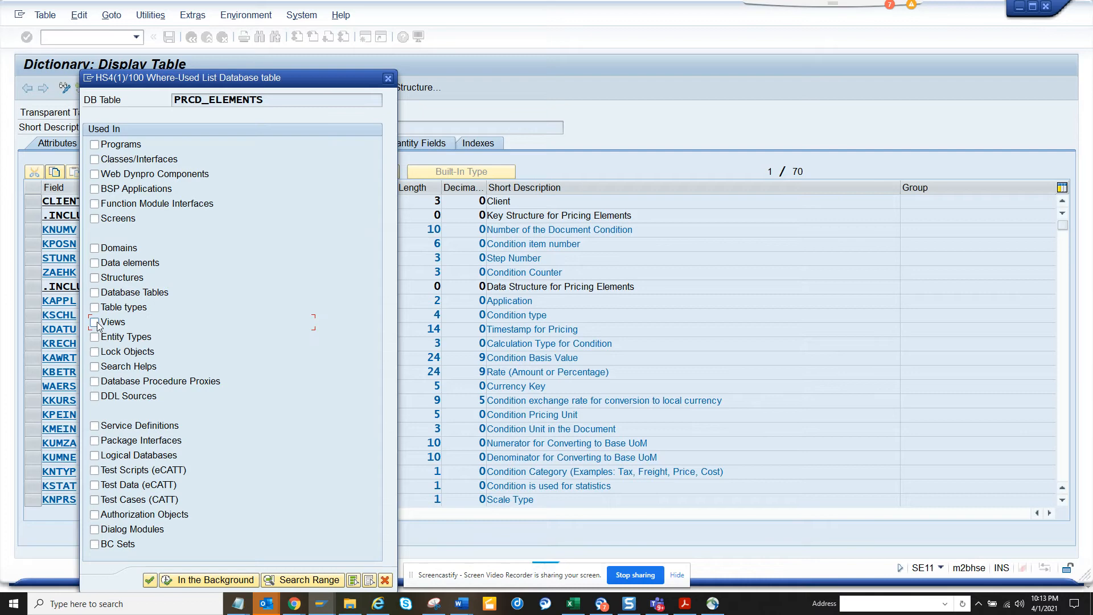
Restrict the where-used search to Views and select V_KONV_CDS among the six hits
{"action": "left_click", "coordinate": [149, 580]}
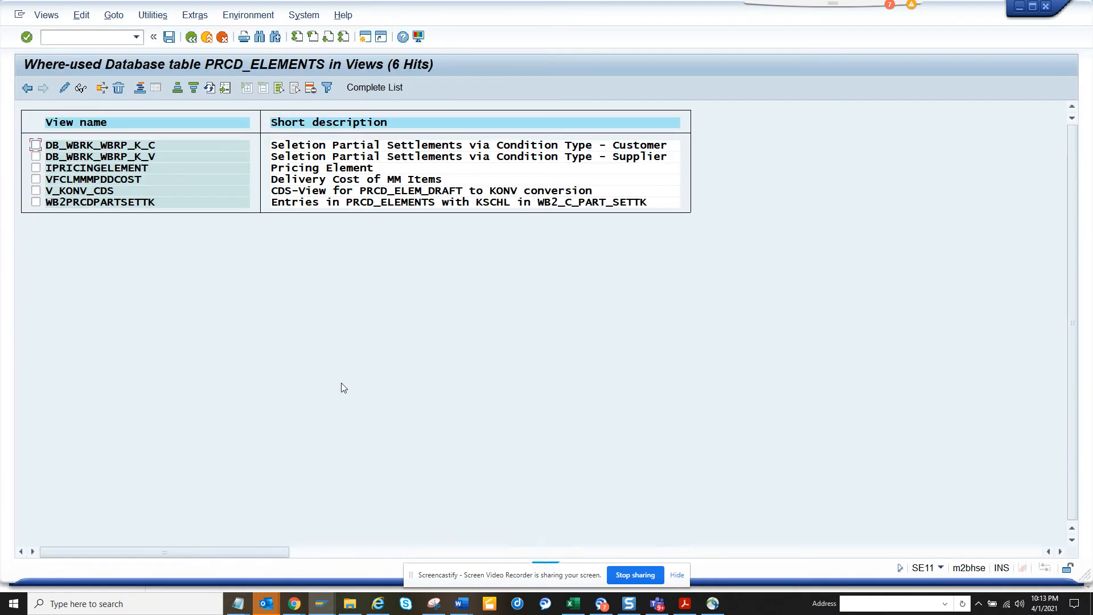
{"action": "mouse_move", "coordinate": [224, 245]}
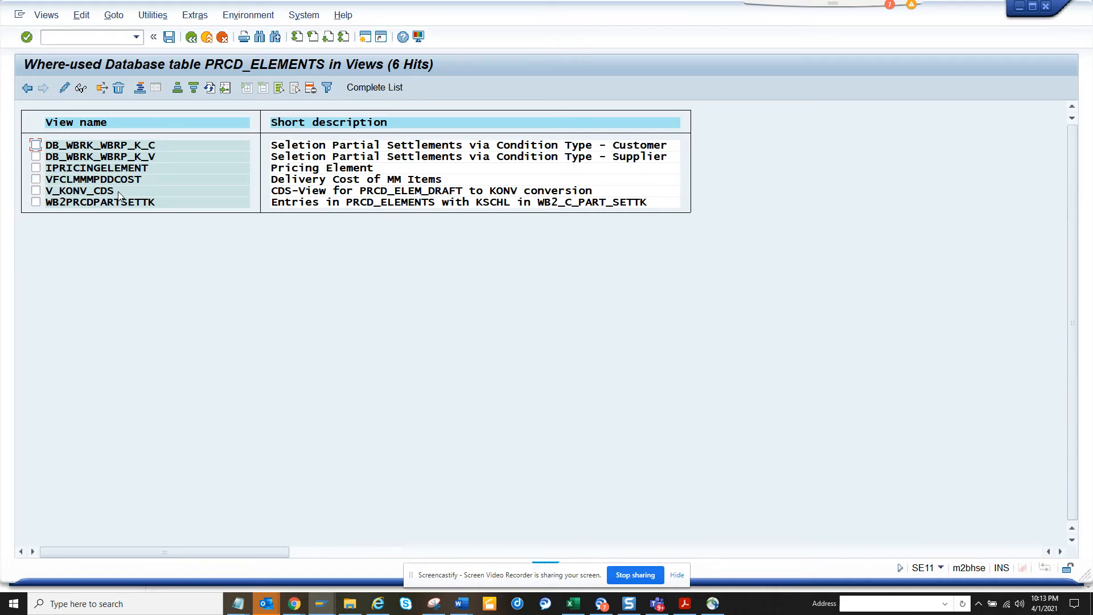
{"action": "left_click", "coordinate": [78, 190]}
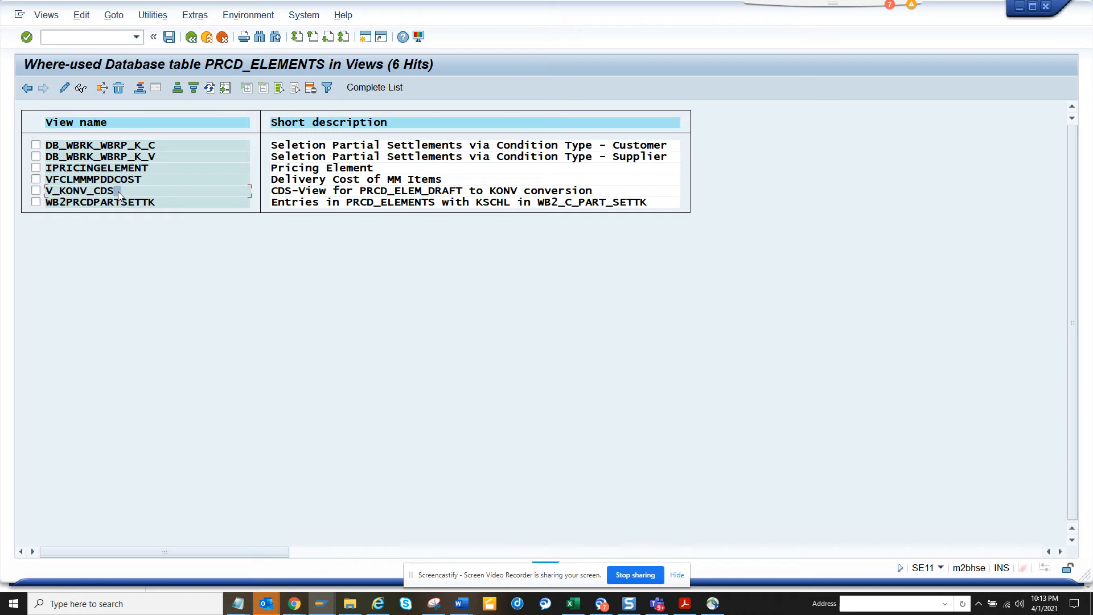
Open view V_KONV_CDS and show its Table/Join Conditions linking TCURX to PRCD_ELEMENTS
{"action": "double_click", "coordinate": [79, 190]}
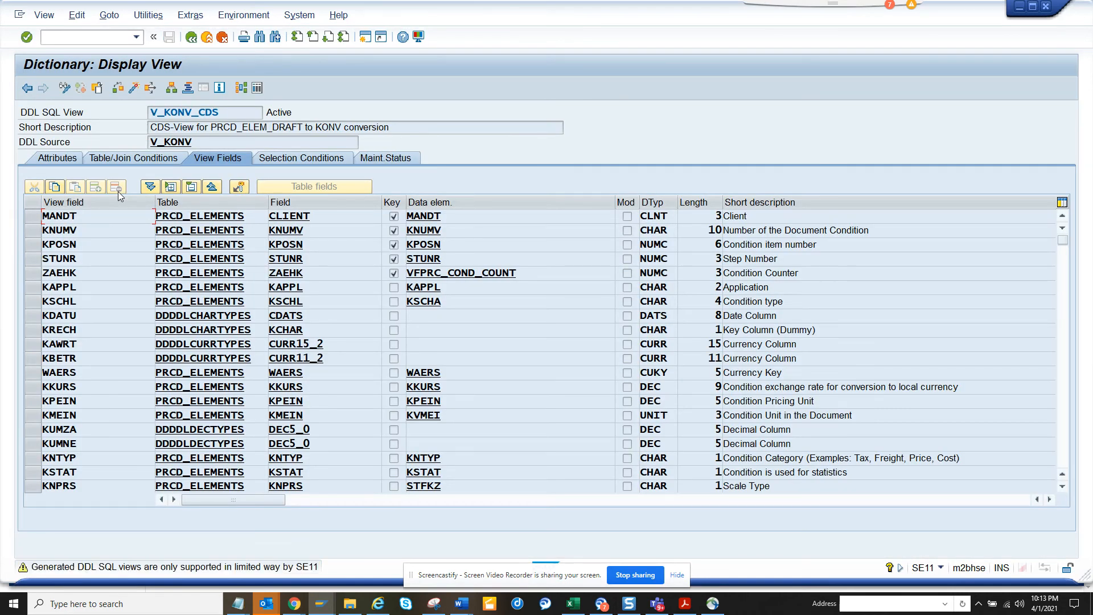
{"action": "left_click", "coordinate": [133, 158]}
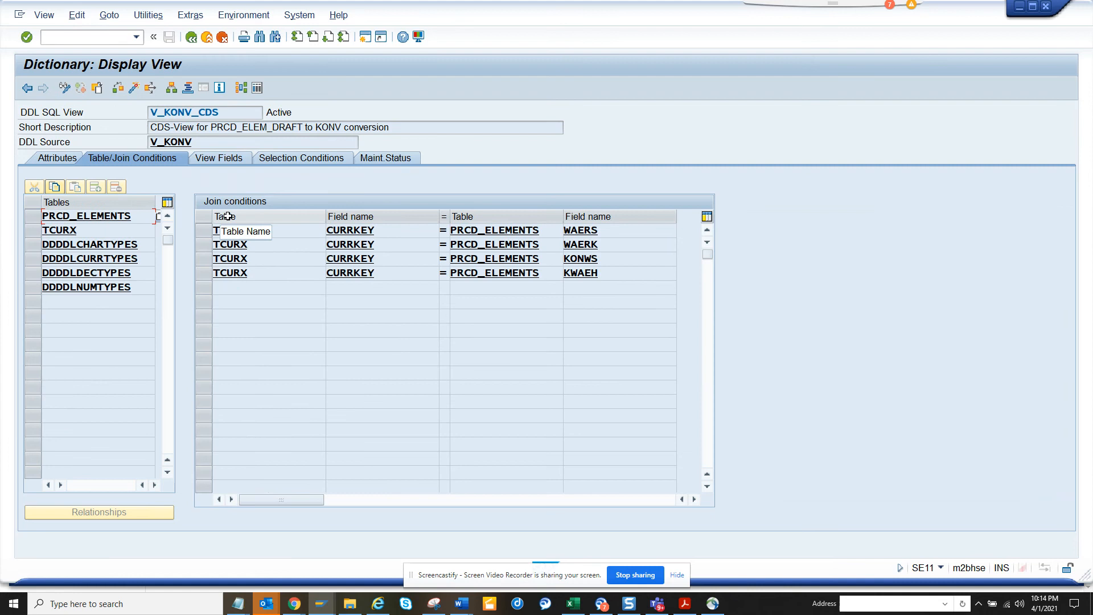
{"action": "mouse_move", "coordinate": [149, 258]}
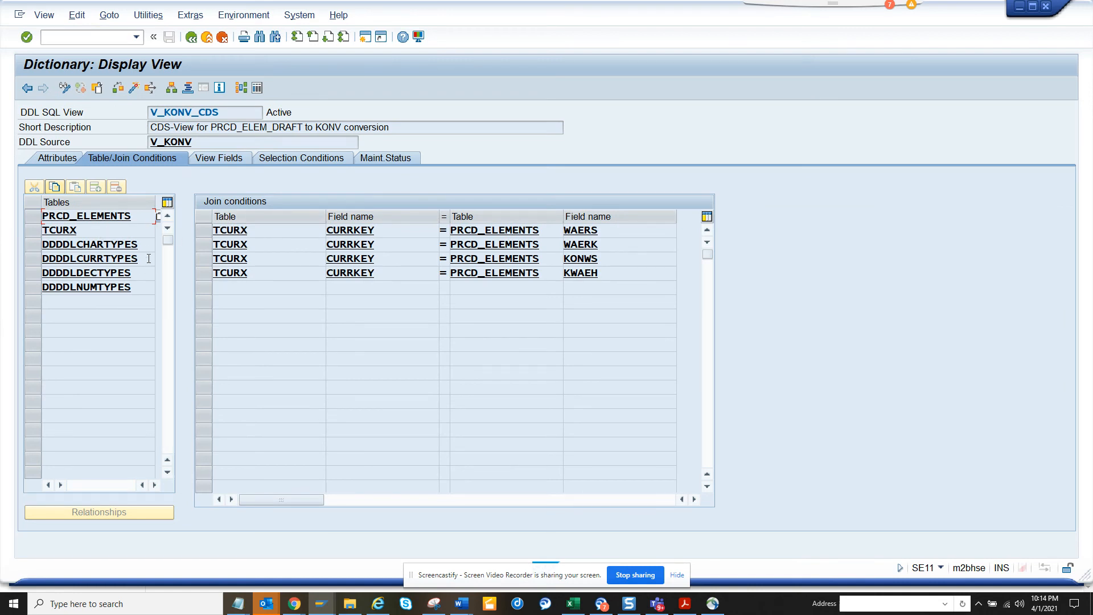
{"action": "mouse_move", "coordinate": [642, 512]}
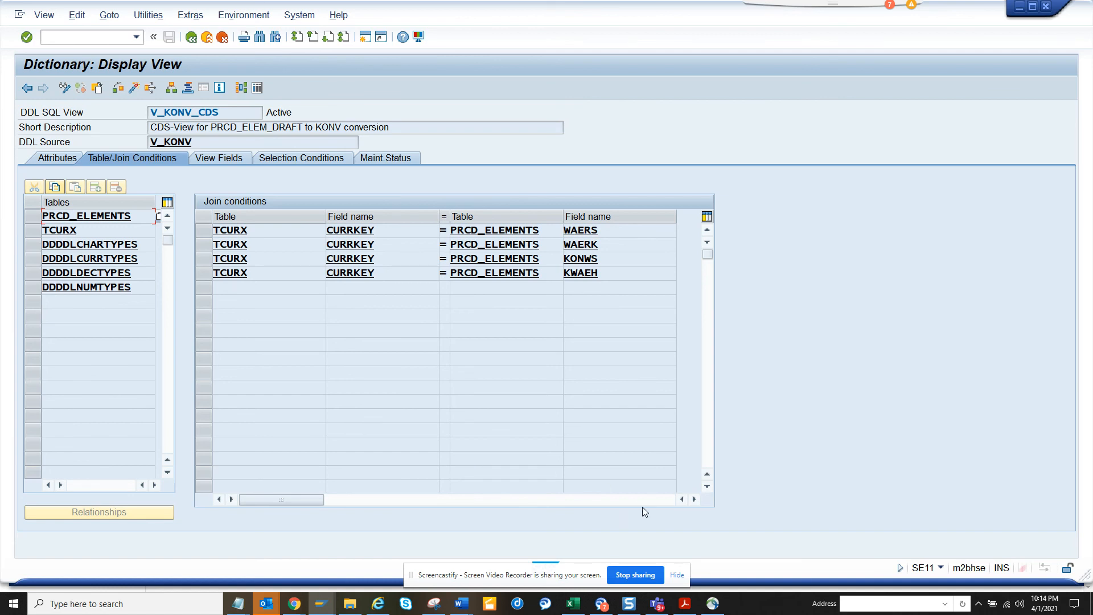